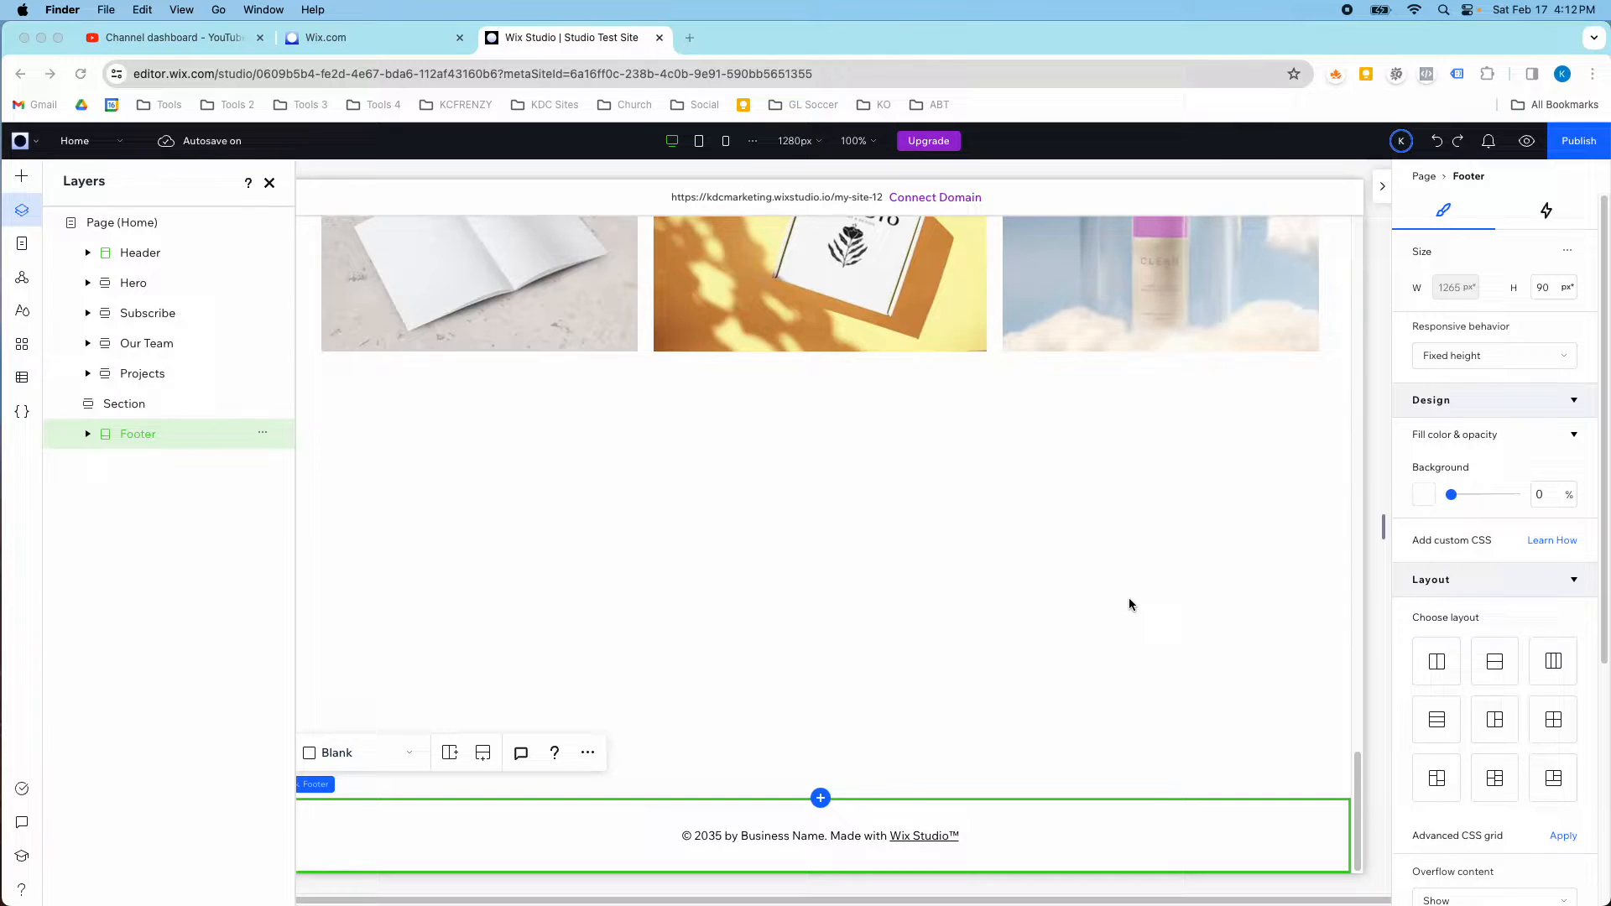
- Select the blank section above the footer and apply the 2×2 grid layout
{"action": "left_click", "coordinate": [123, 403]}
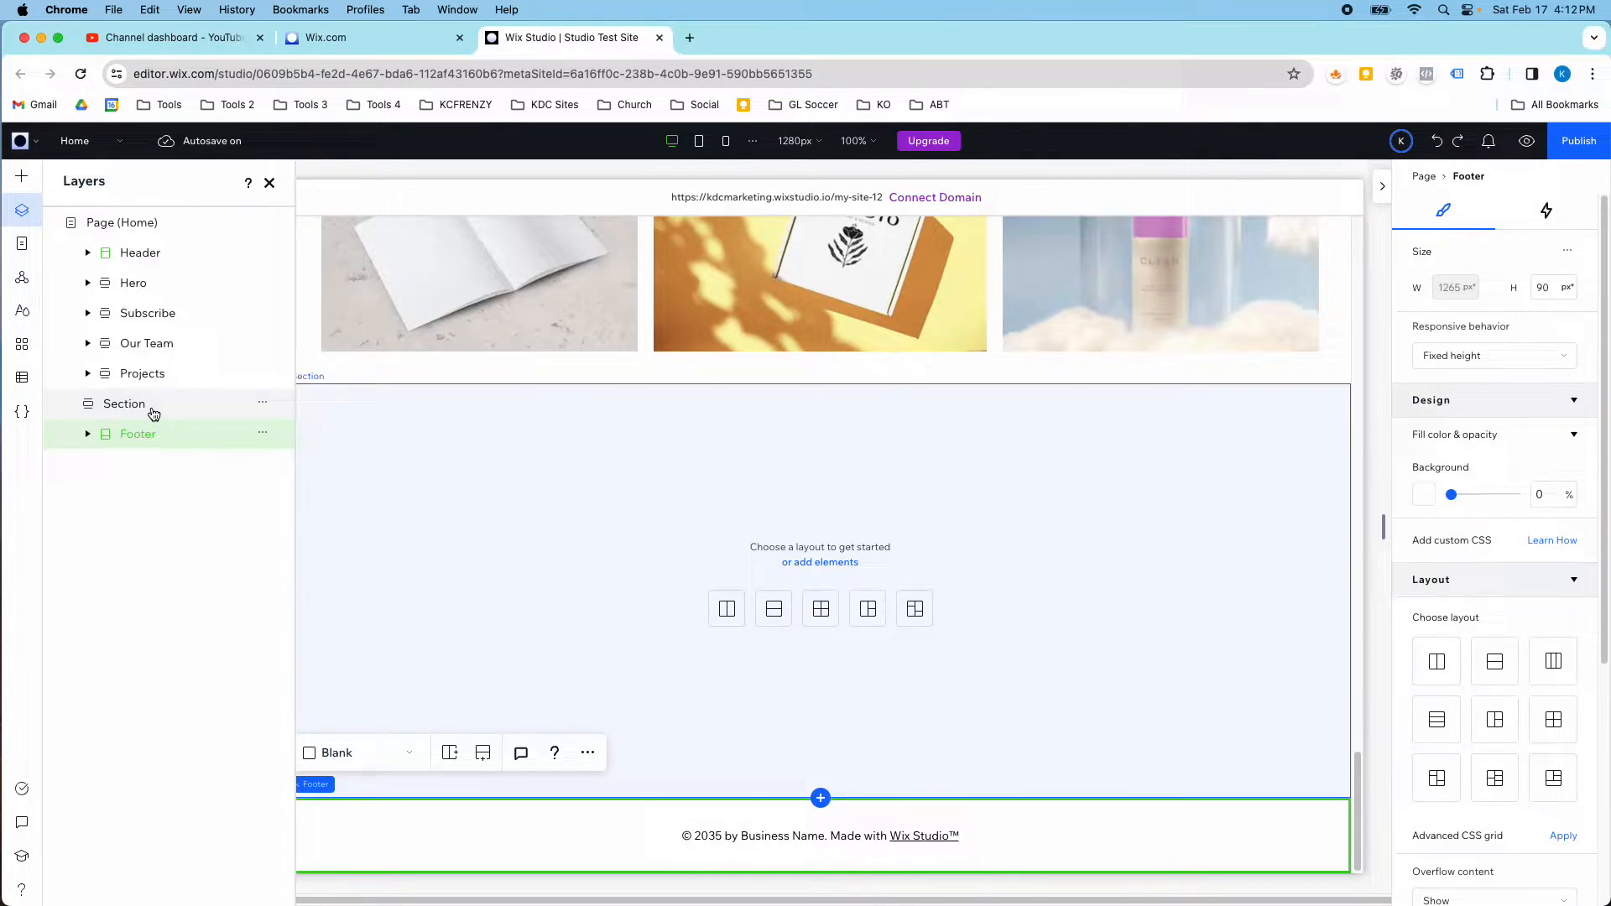
{"action": "left_click", "coordinate": [124, 403]}
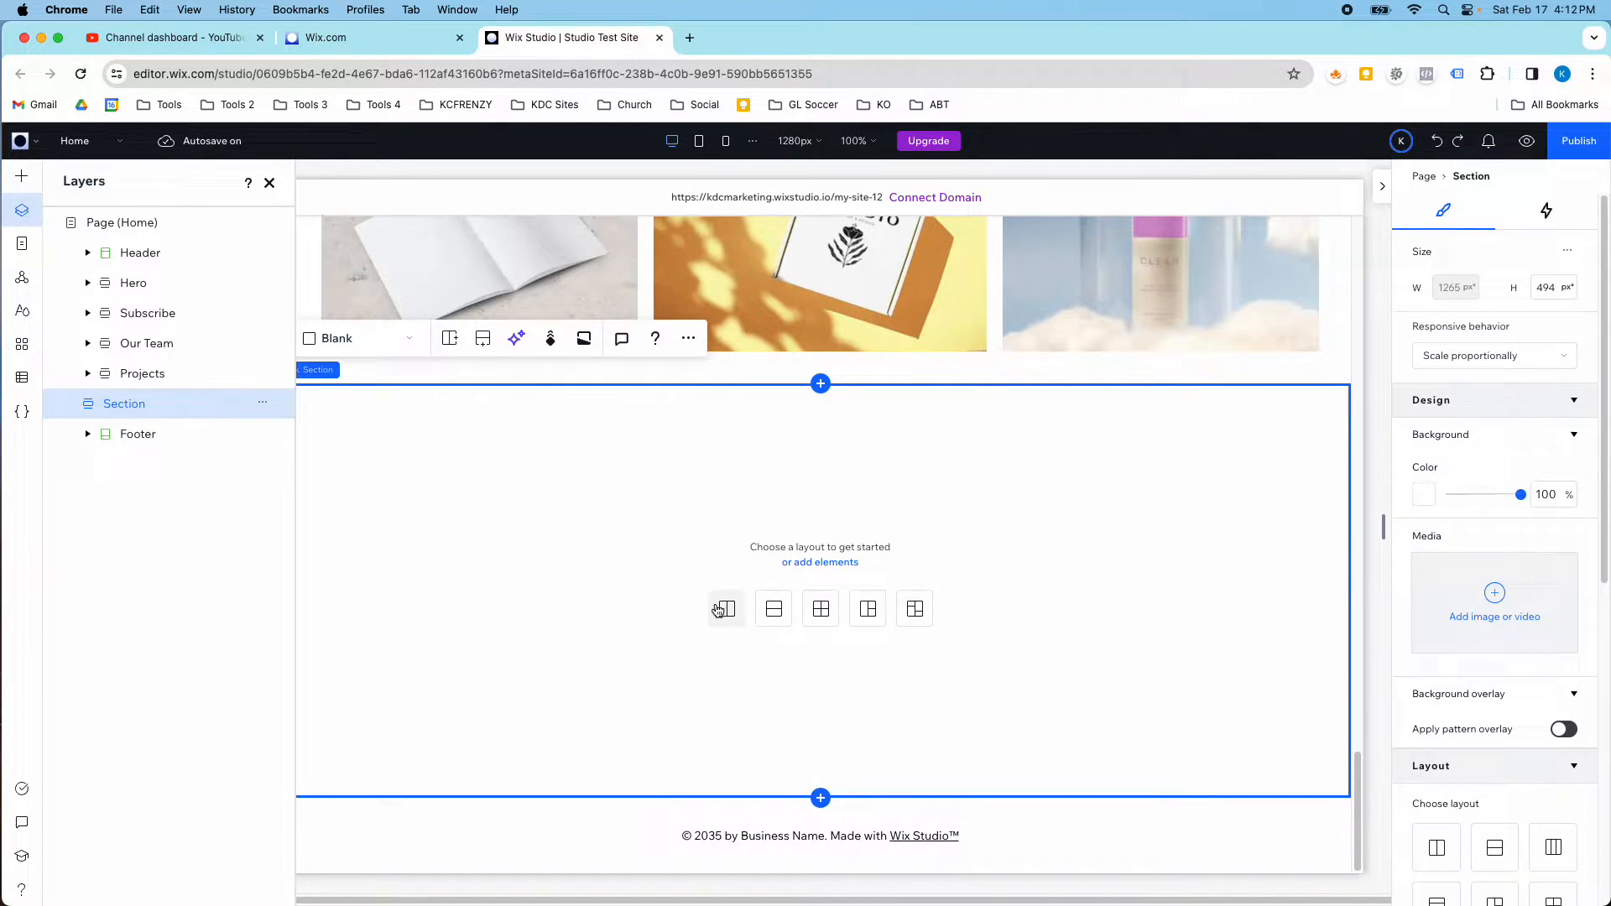
{"action": "mouse_move", "coordinate": [820, 608]}
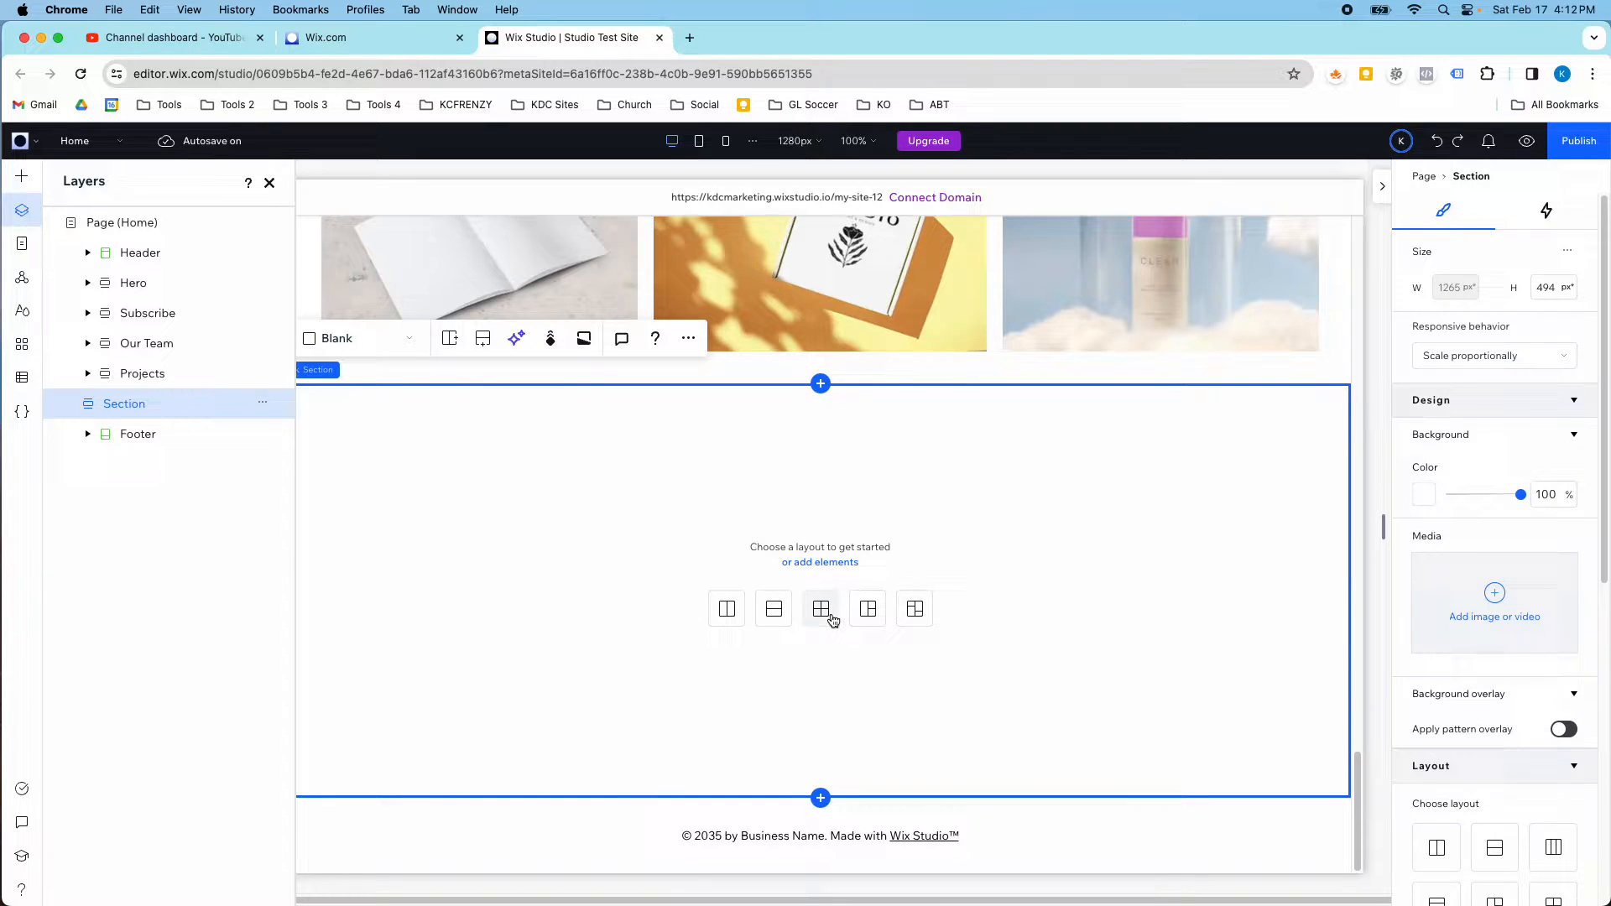
{"action": "left_click", "coordinate": [820, 609]}
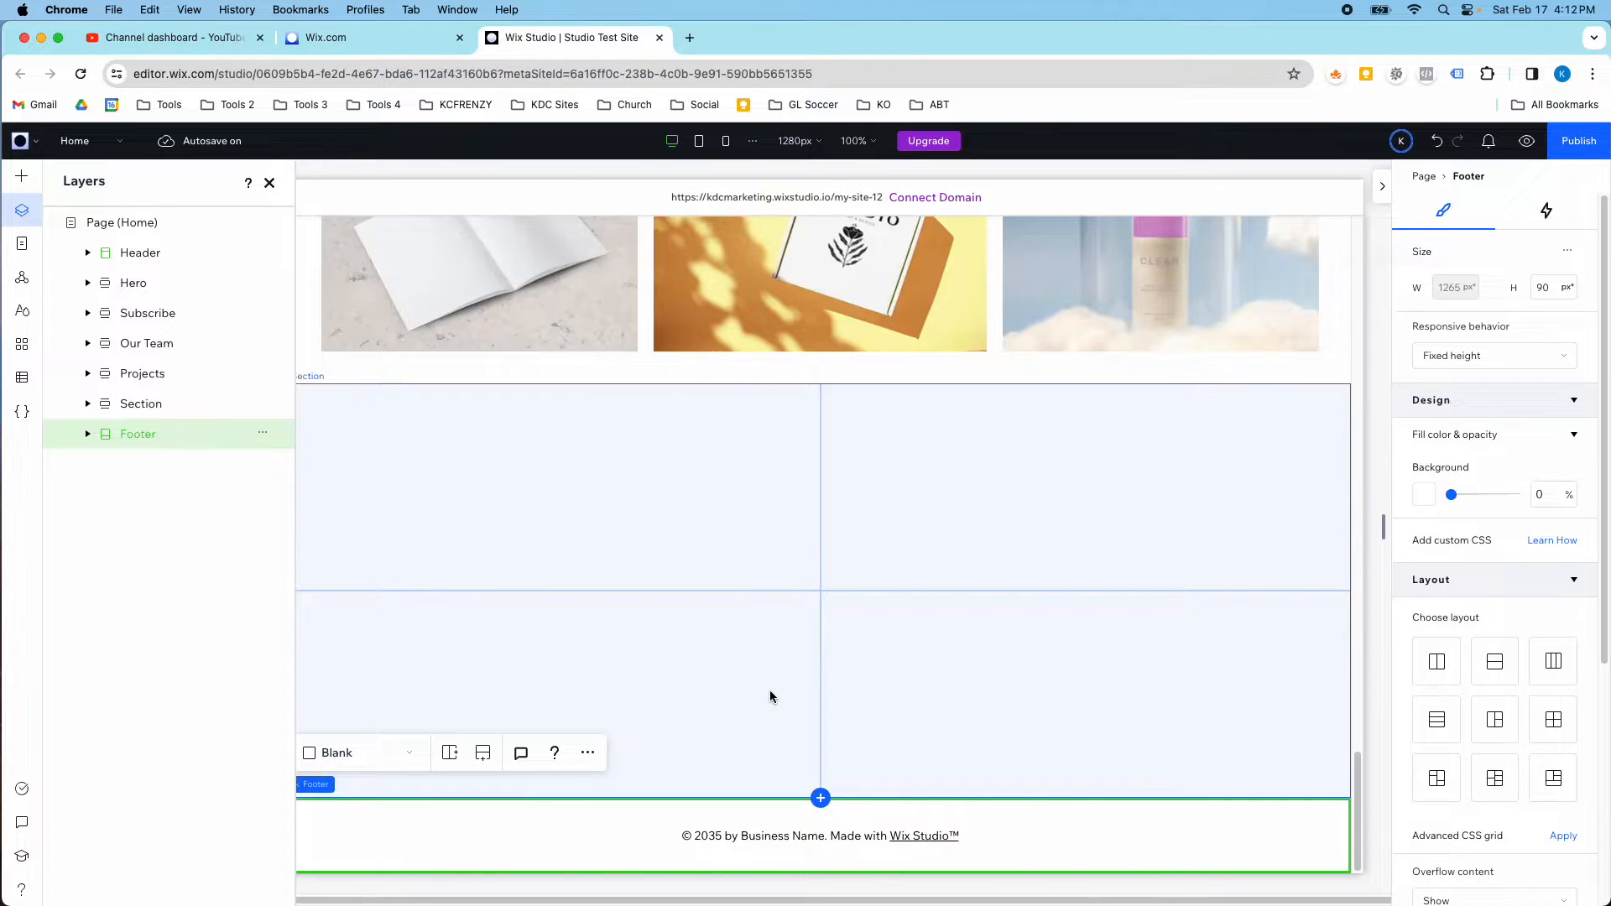
{"action": "mouse_move", "coordinate": [1090, 722]}
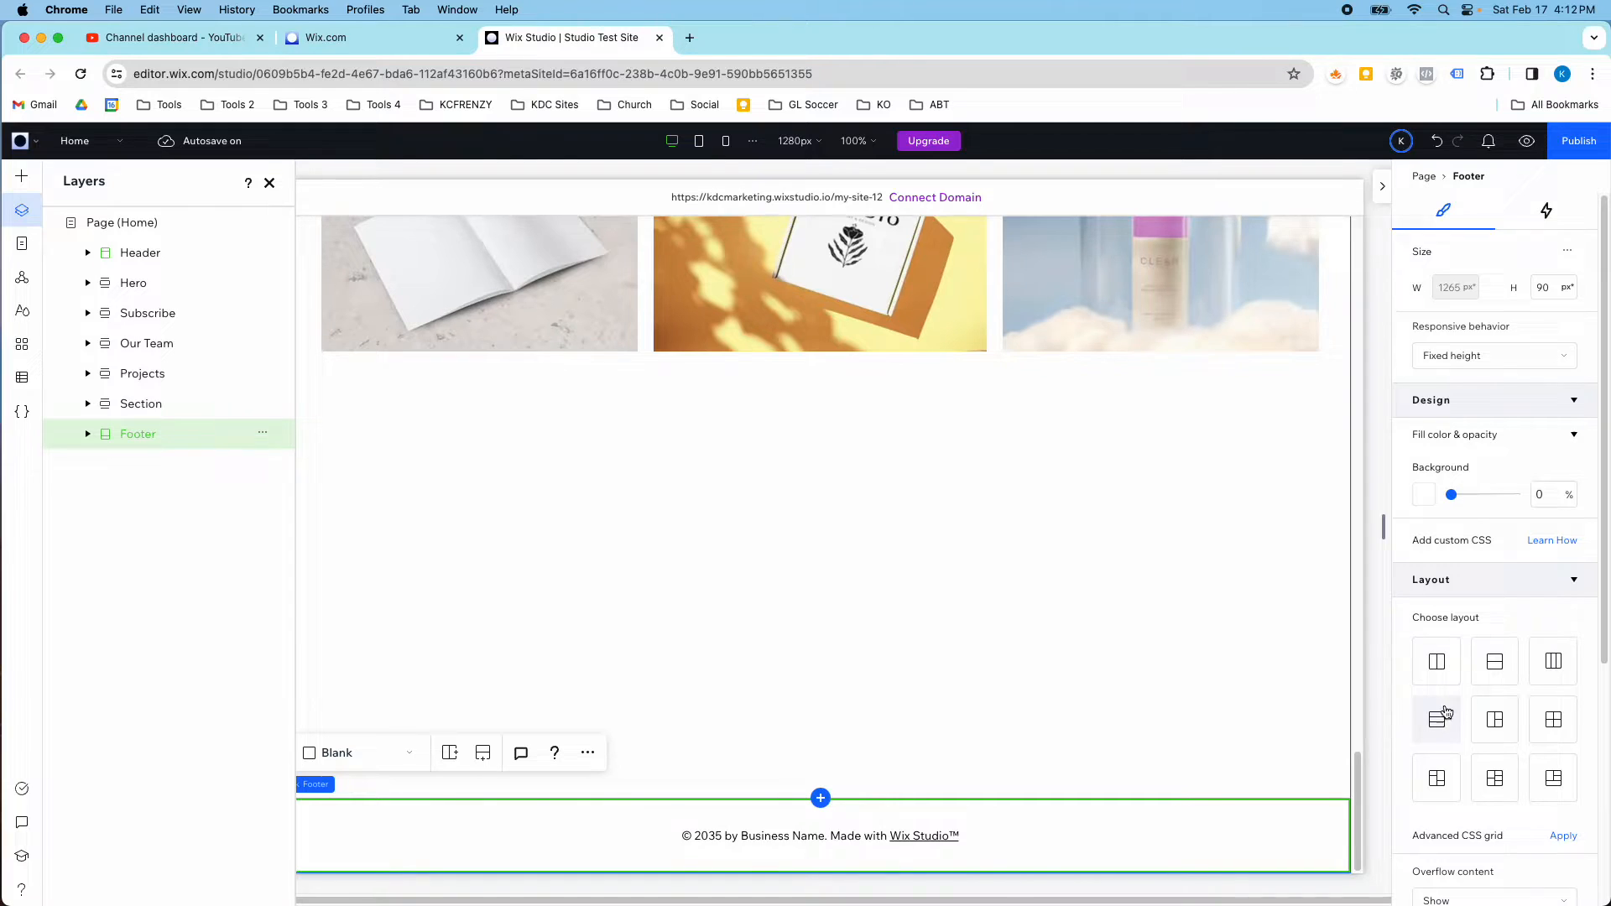
- Scroll to the footer and show its preset layout options
{"action": "scroll", "scroll_direction": "down", "scroll_amount": 3}
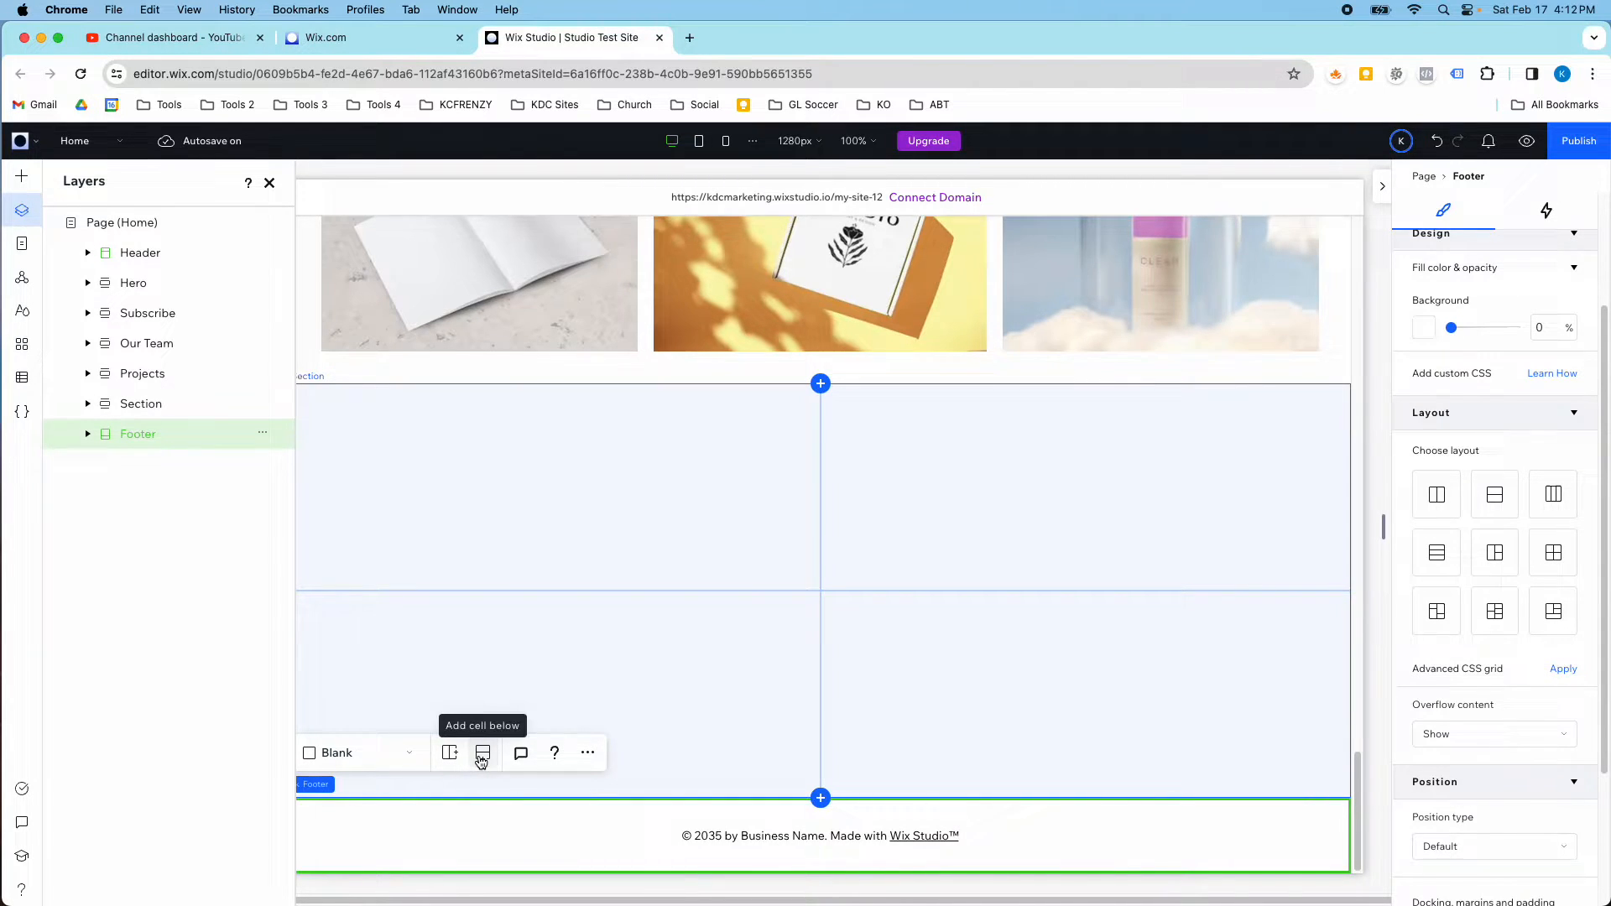
{"action": "left_click", "coordinate": [361, 752]}
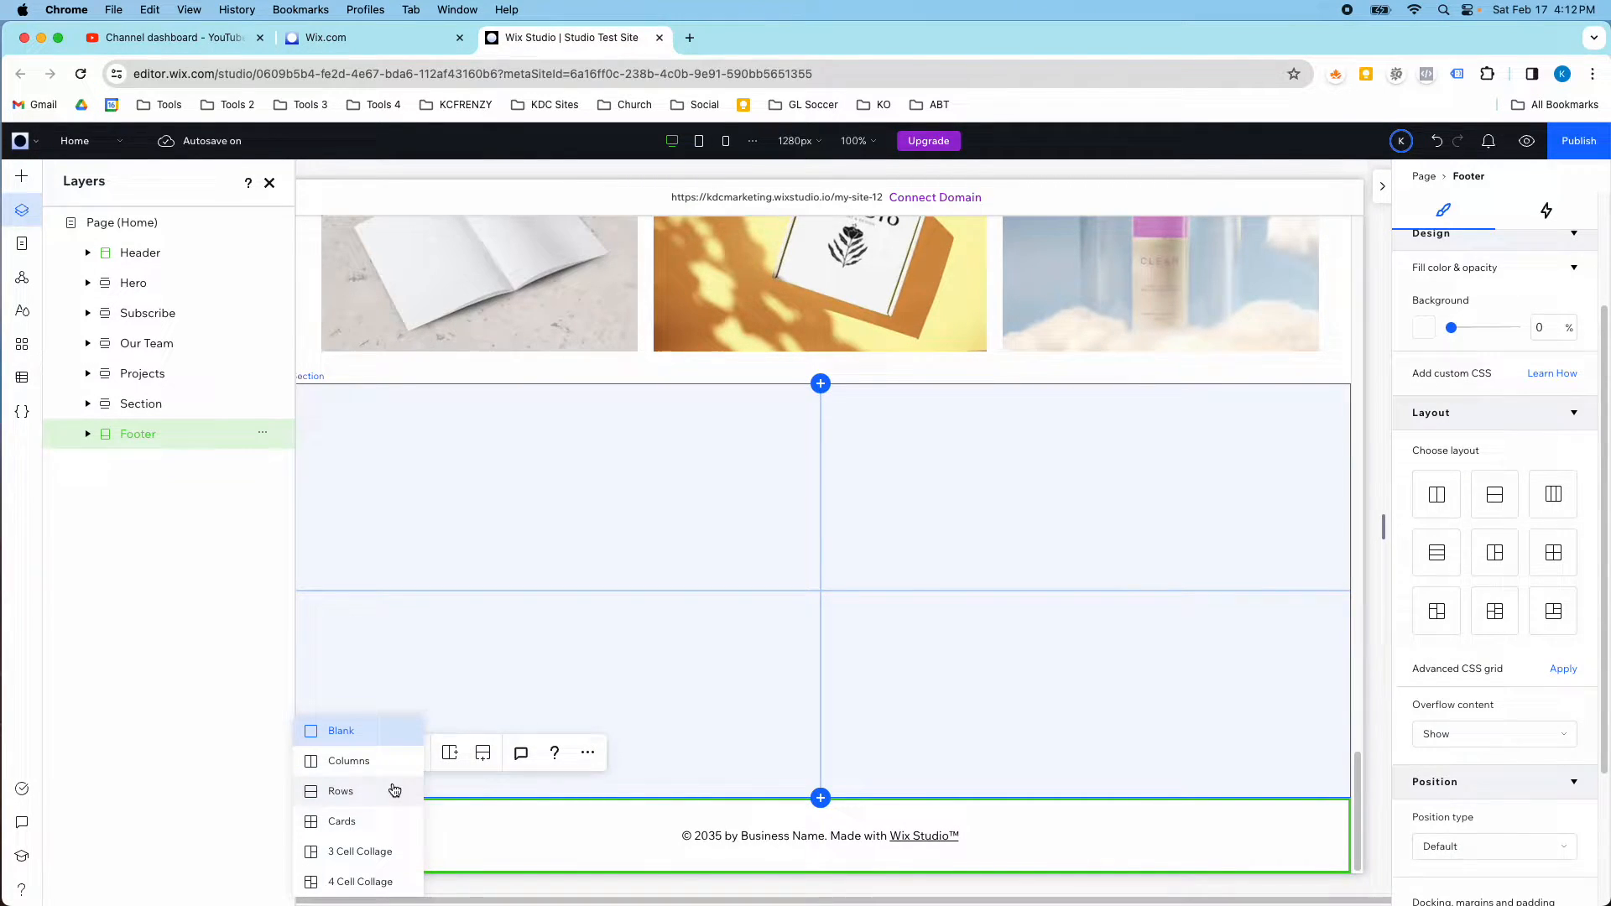
{"action": "mouse_move", "coordinate": [395, 821]}
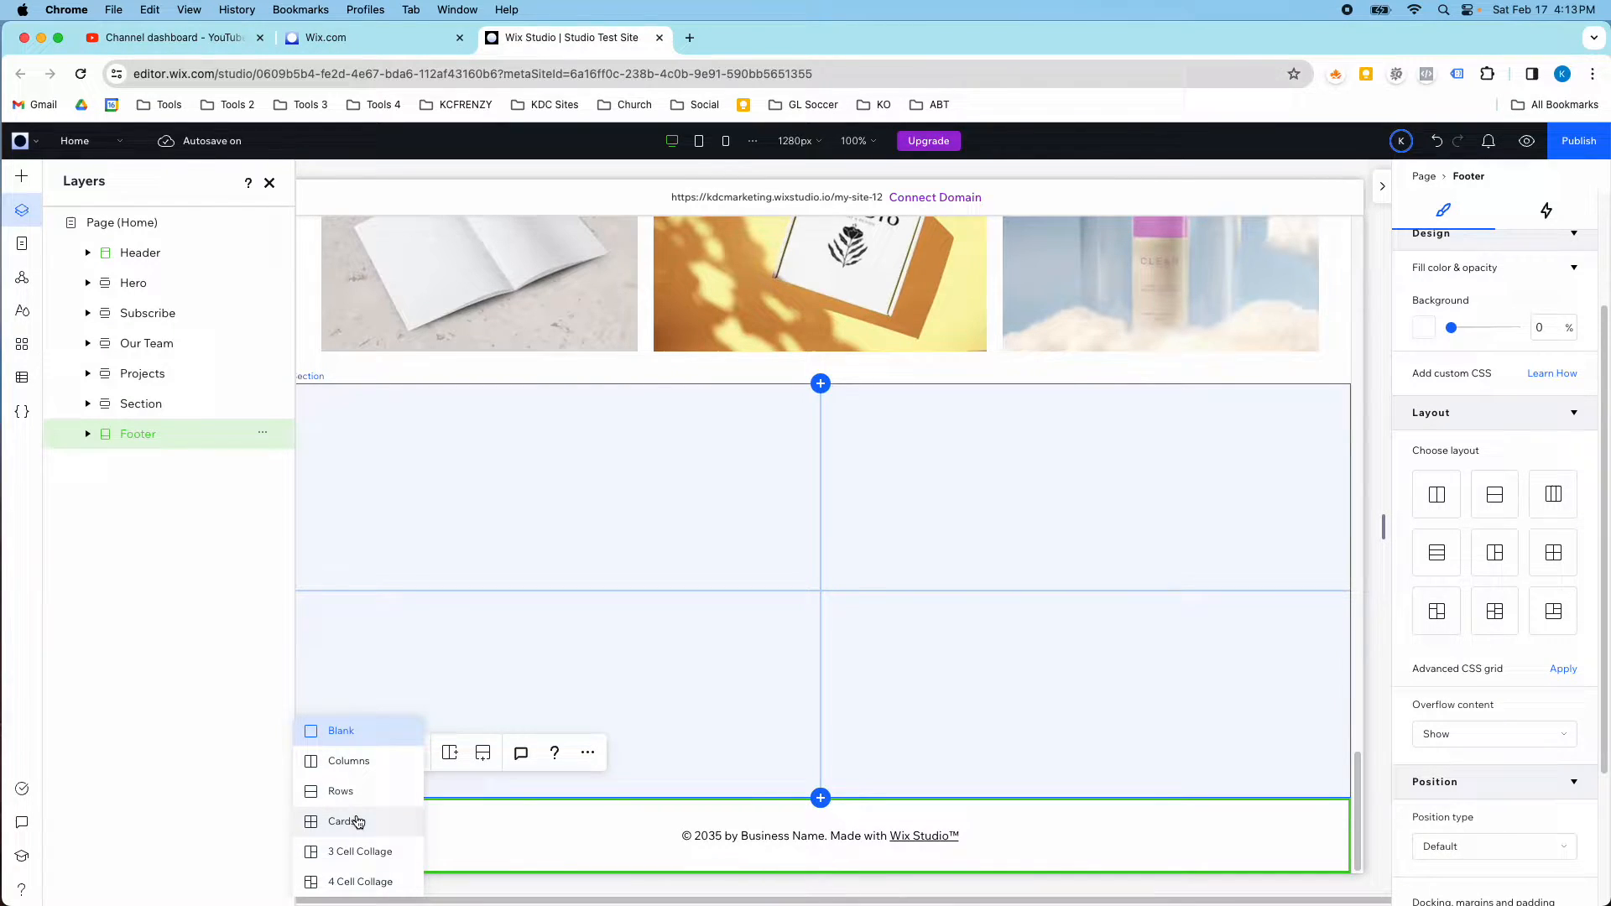
{"action": "mouse_move", "coordinate": [564, 815]}
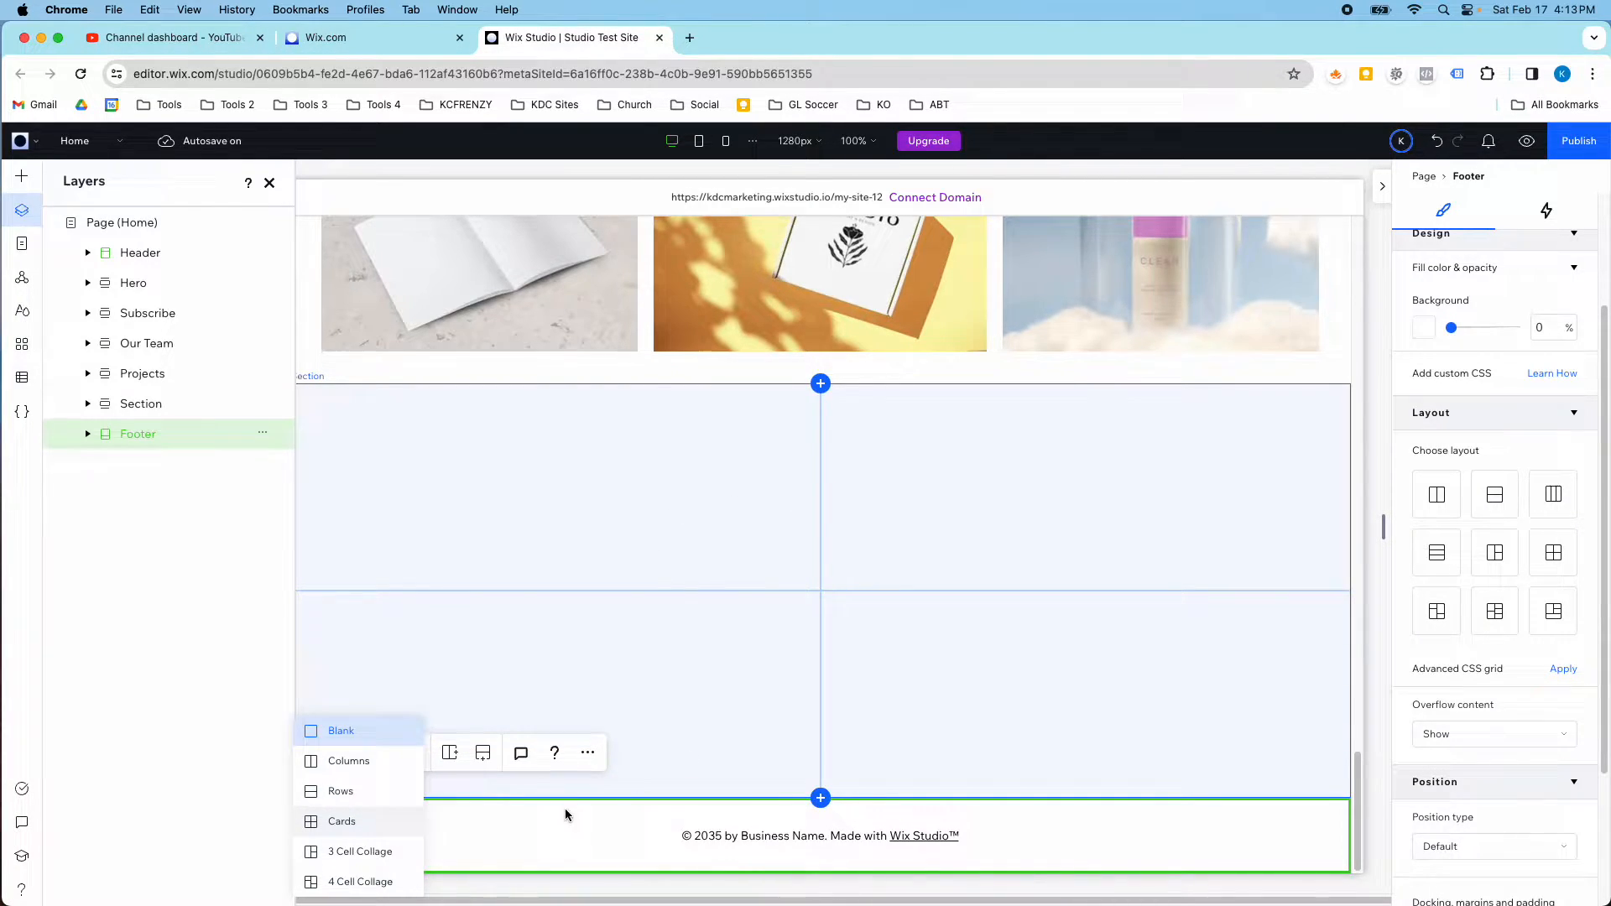
- Apply the Cards preset to the footer and scroll down to view its four cells
{"action": "left_click", "coordinate": [341, 821]}
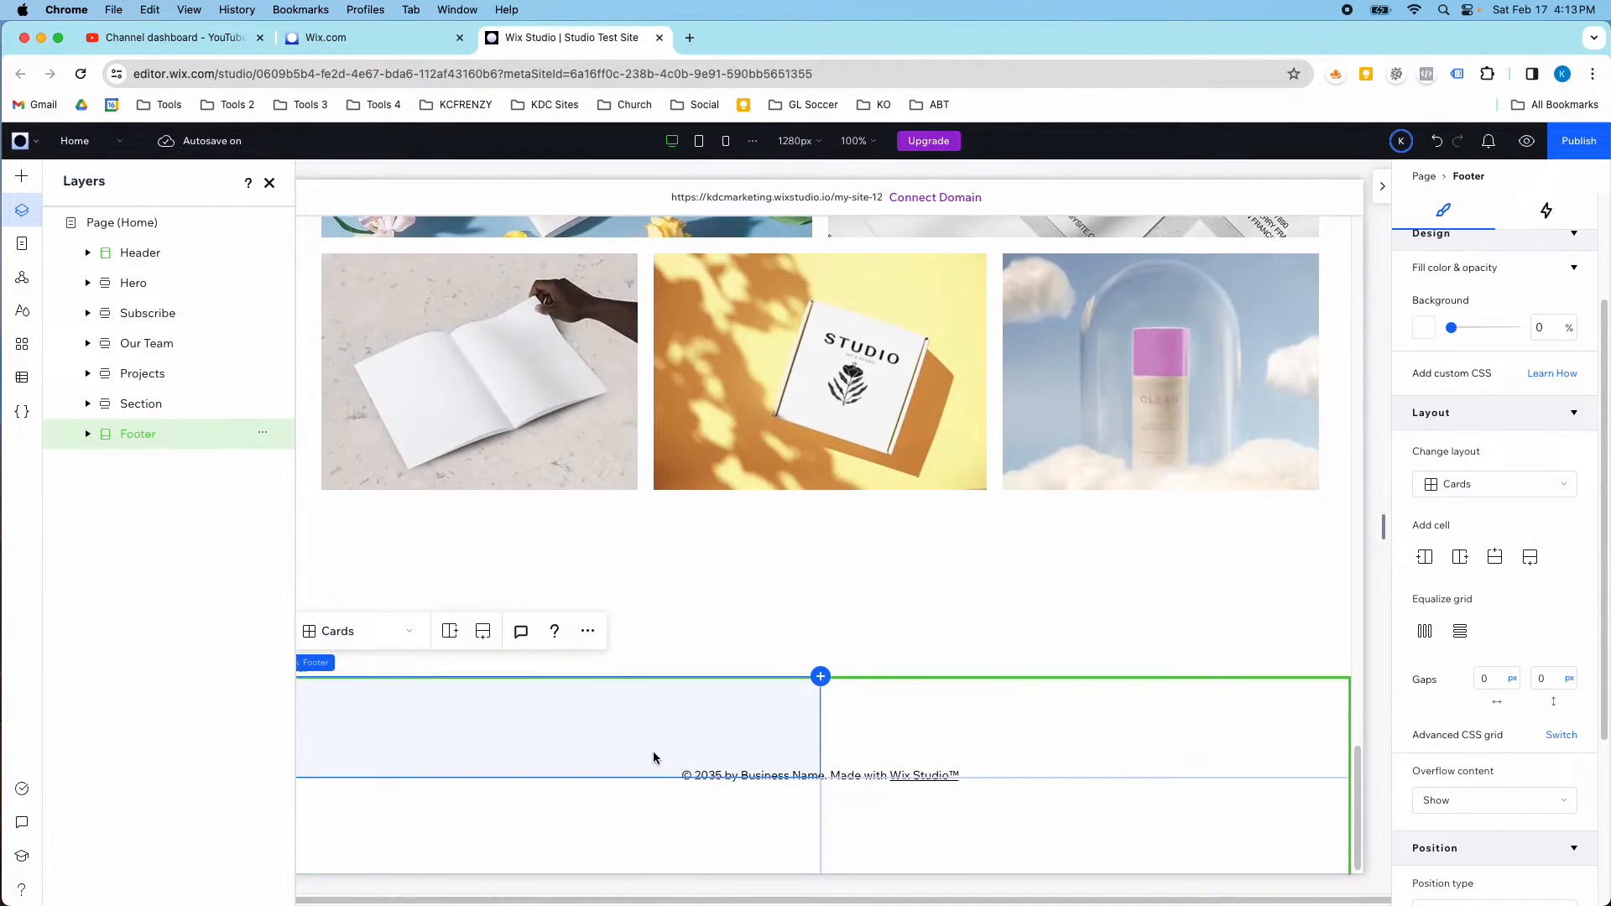
{"action": "scroll", "scroll_direction": "down", "scroll_amount": 3}
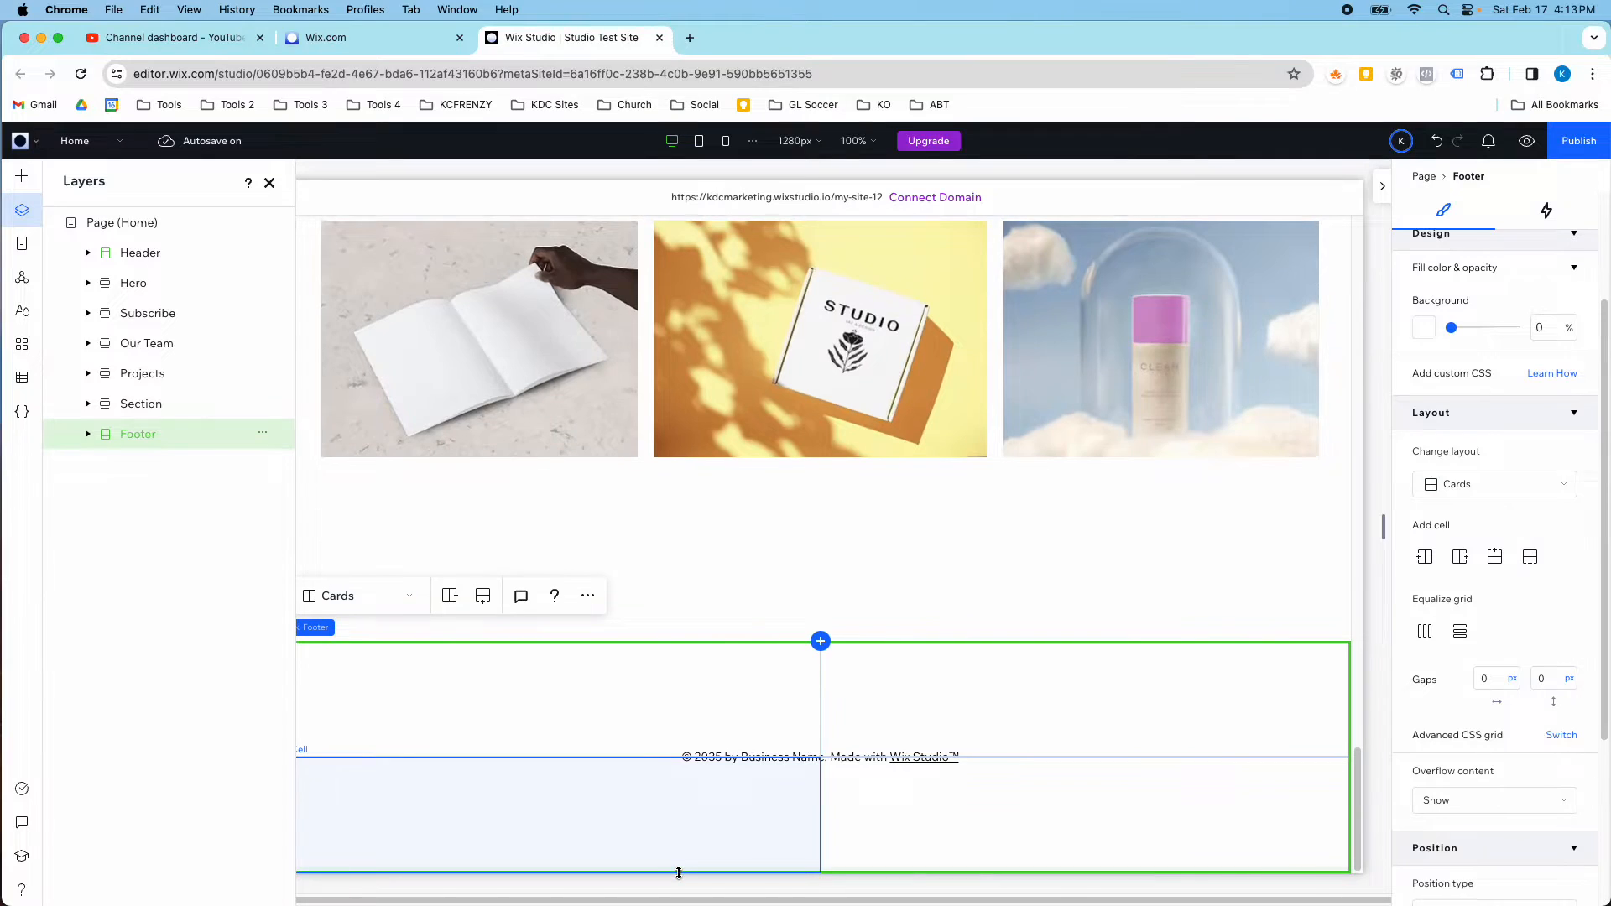
{"action": "scroll", "scroll_direction": "down", "scroll_amount": 3}
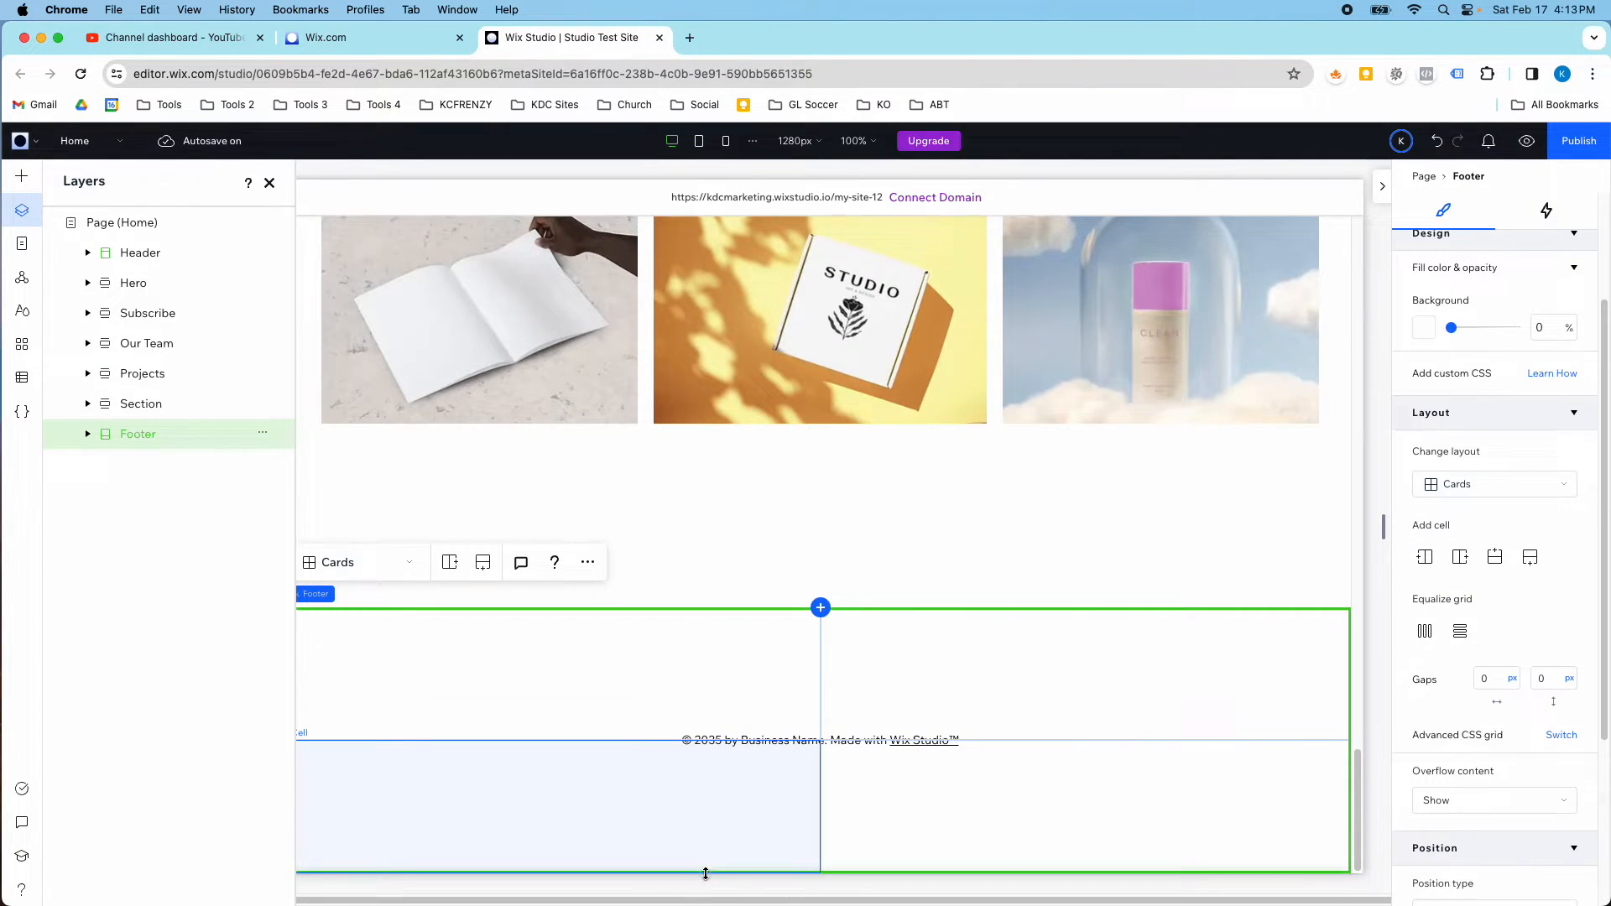
{"action": "left_click", "coordinate": [1079, 802]}
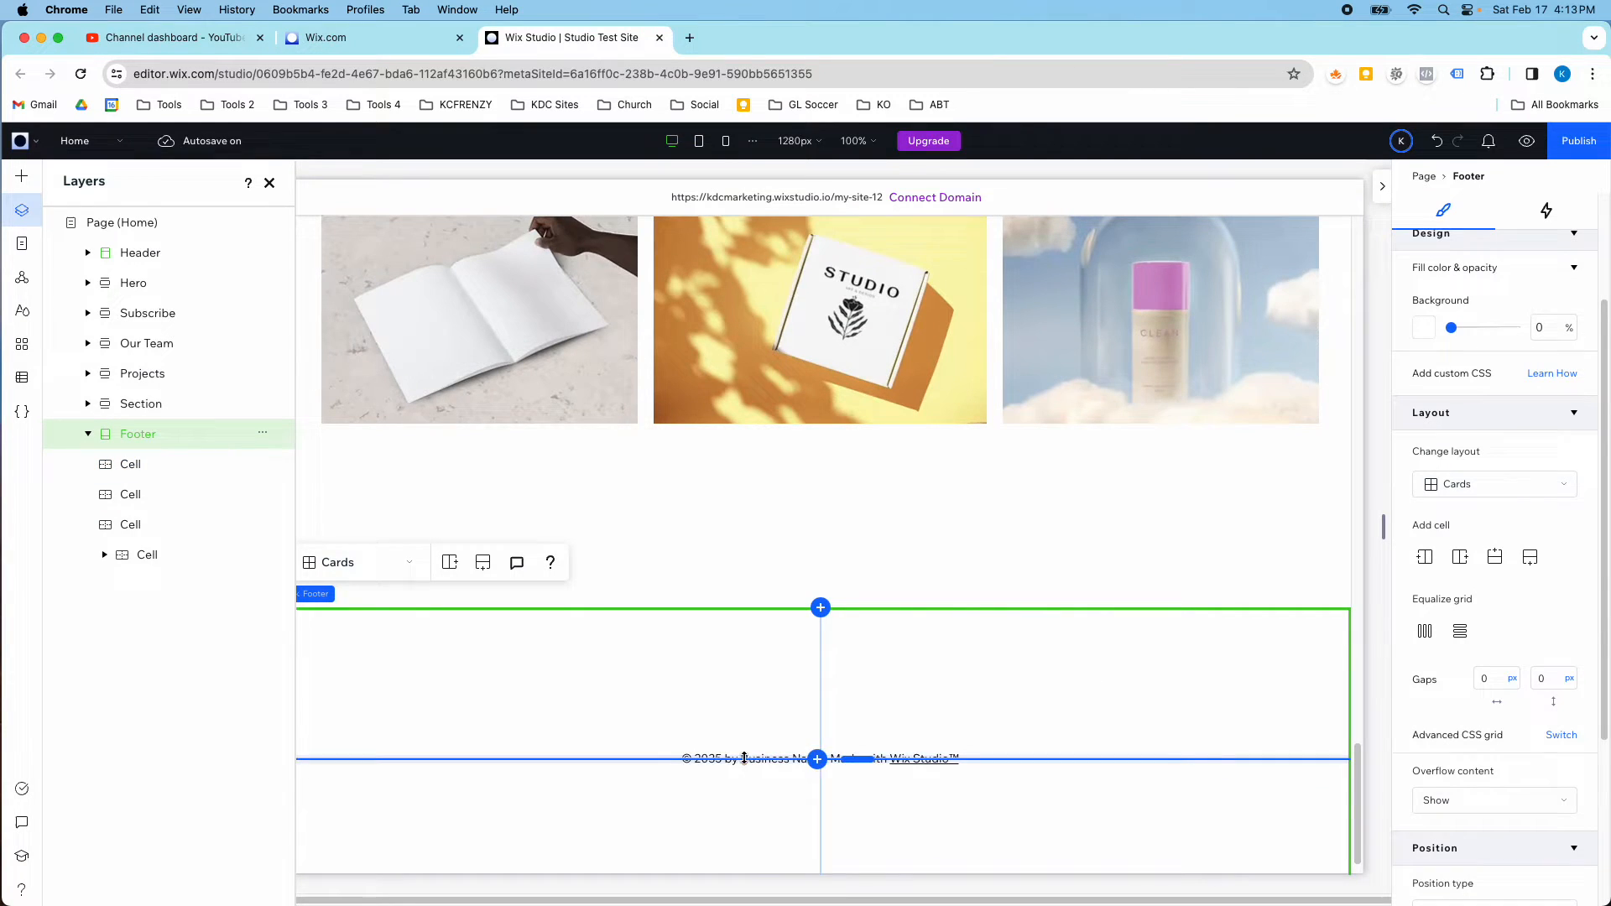
- Add a desert image to one footer card and an 'Add a Title' heading beside it
{"action": "left_click", "coordinate": [740, 759]}
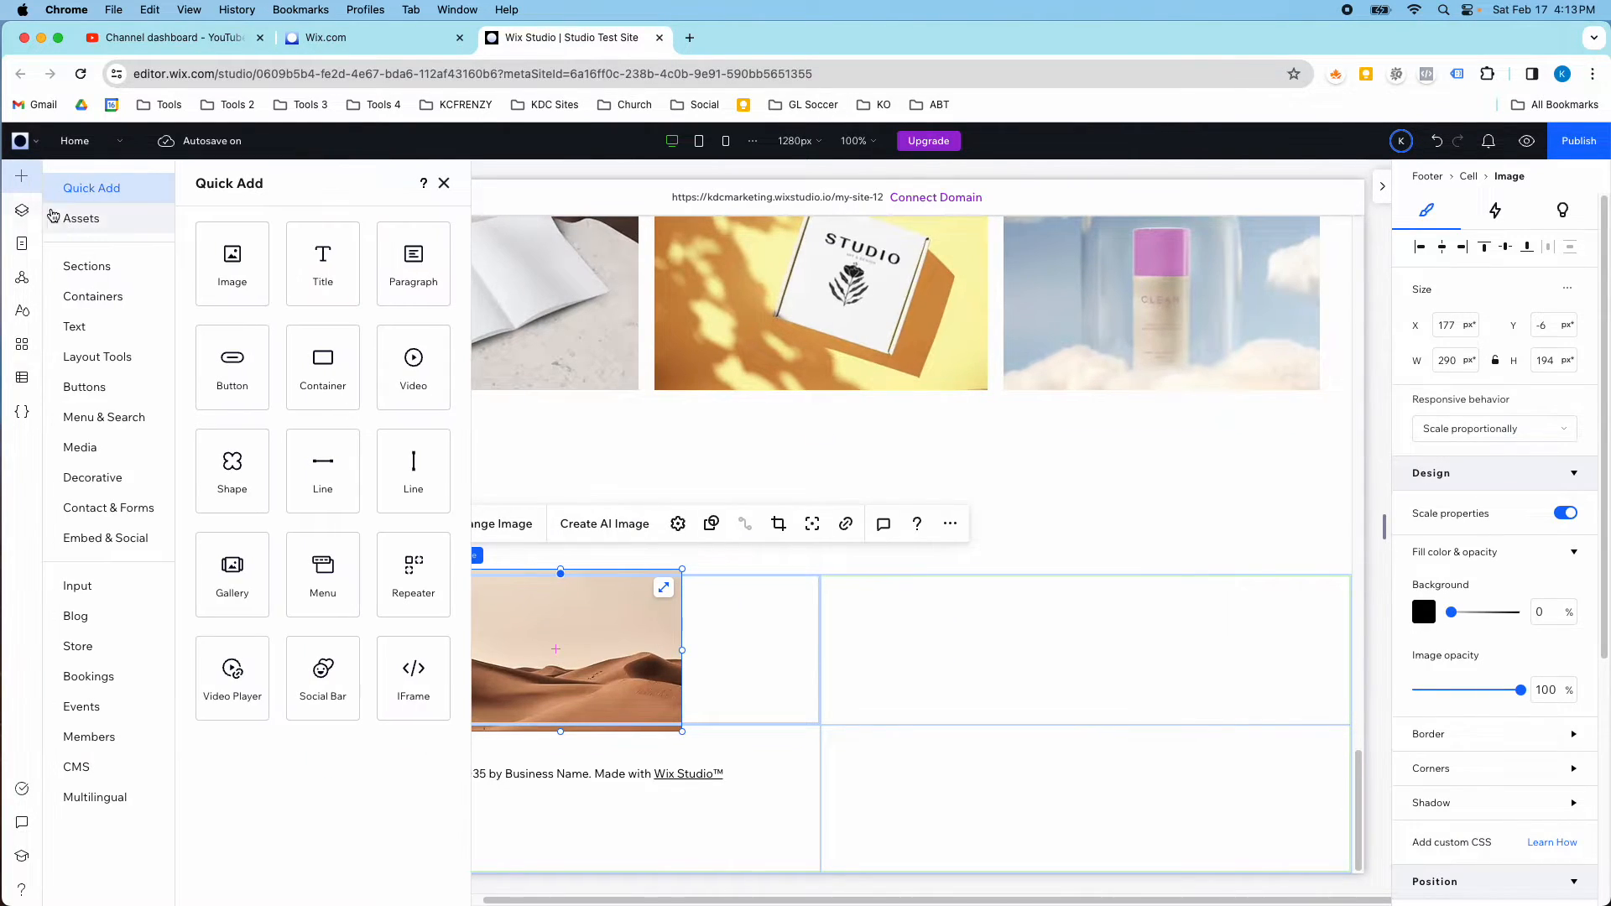
{"action": "left_click", "coordinate": [444, 183]}
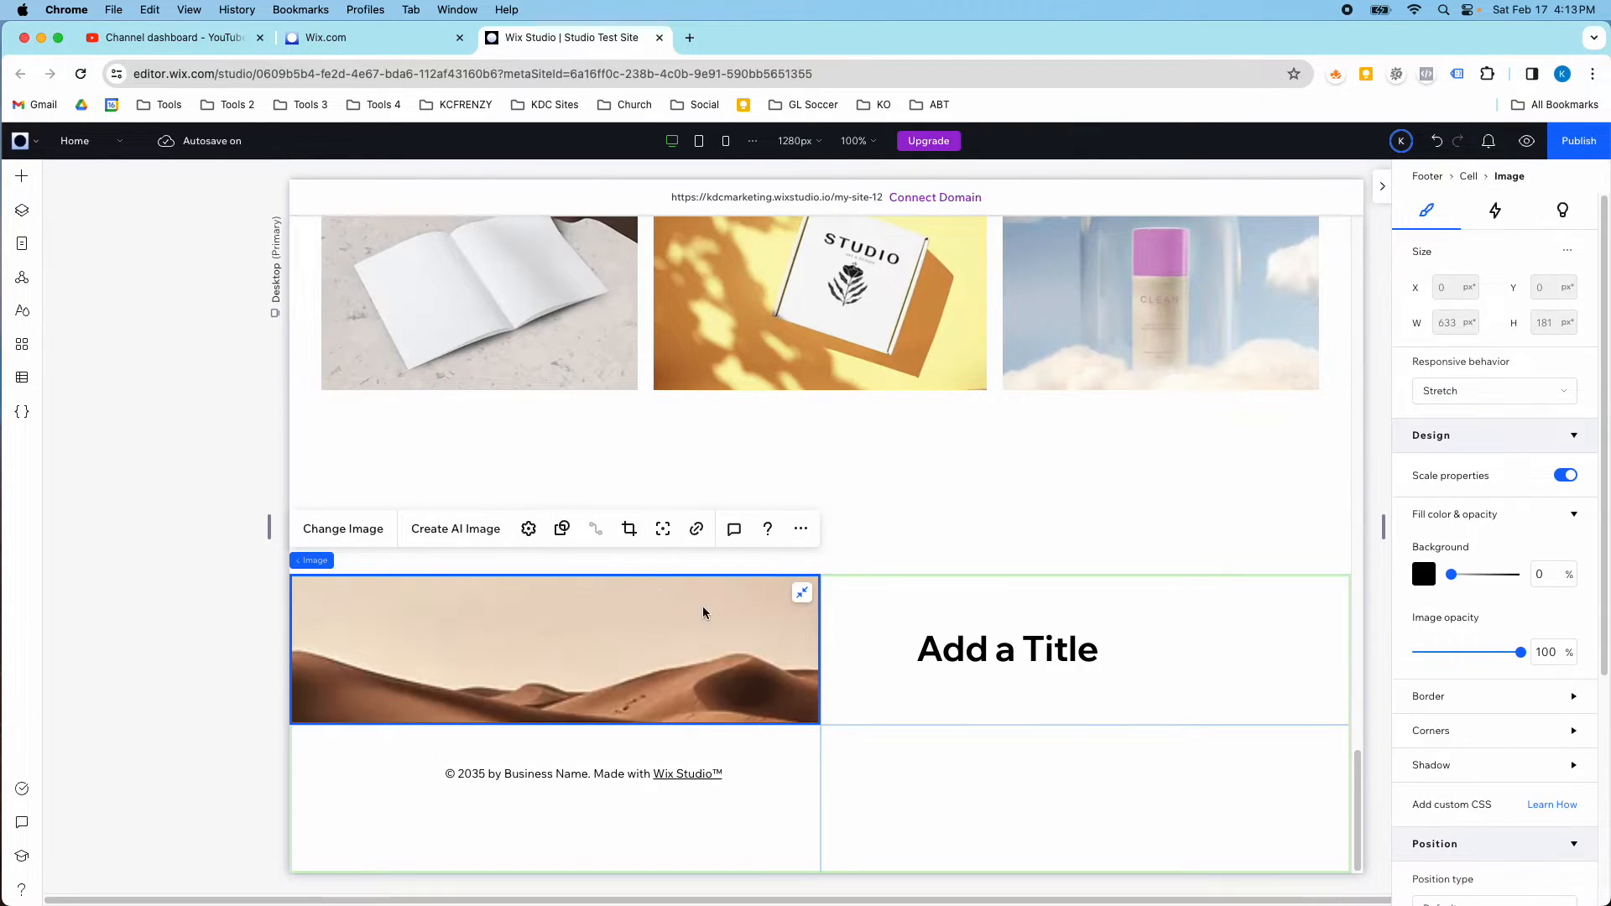
{"action": "left_click", "coordinate": [1006, 649]}
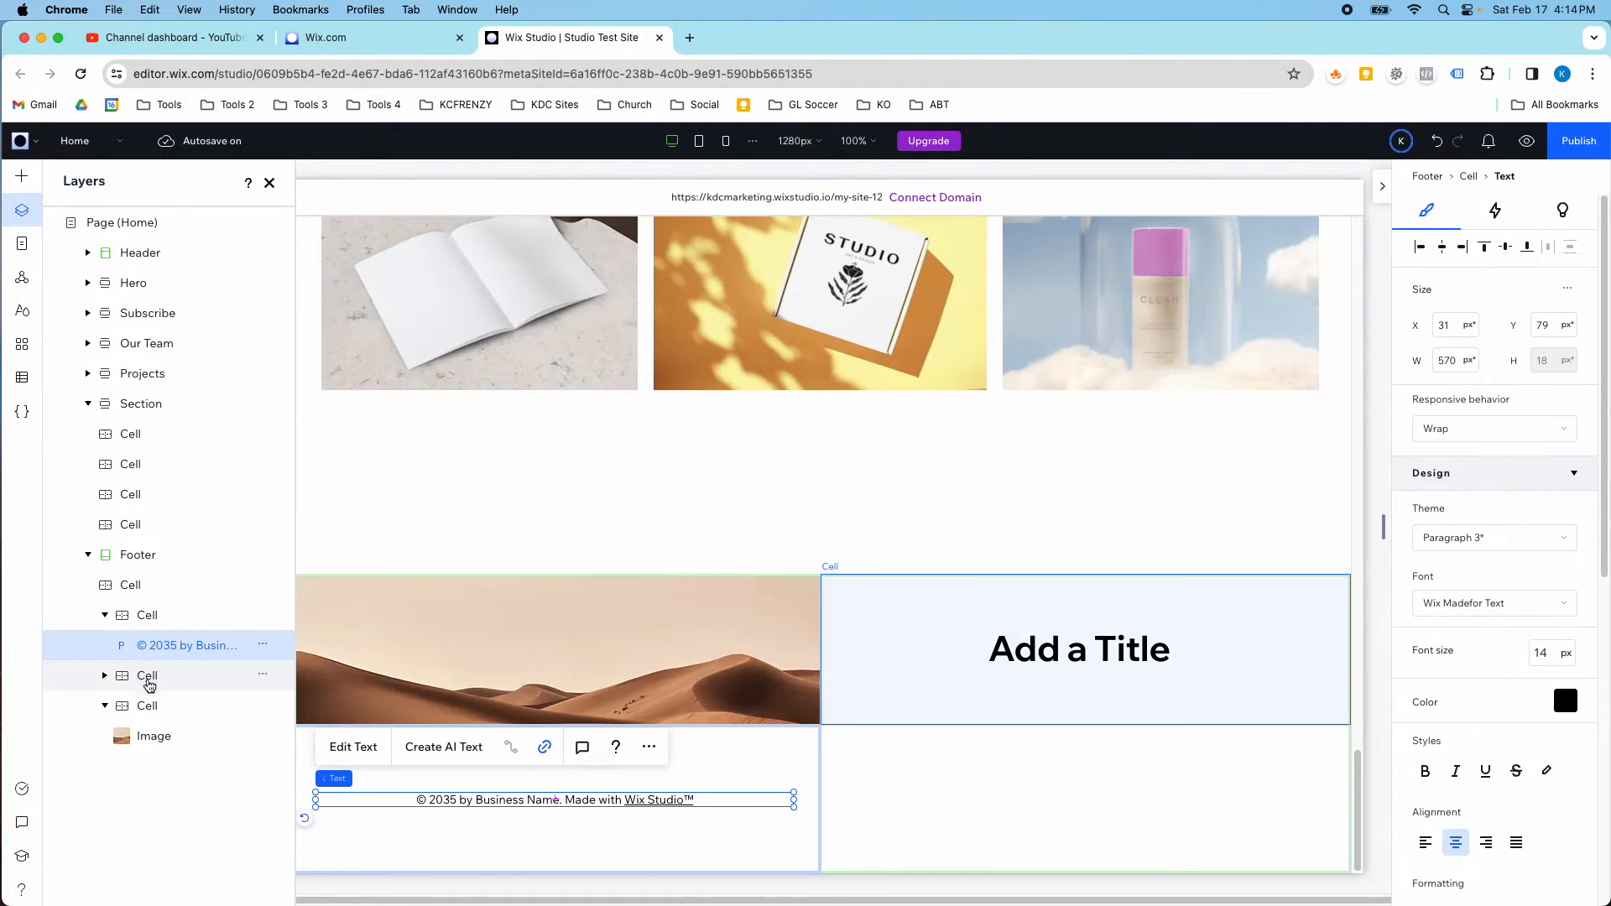
{"action": "left_click", "coordinate": [147, 674]}
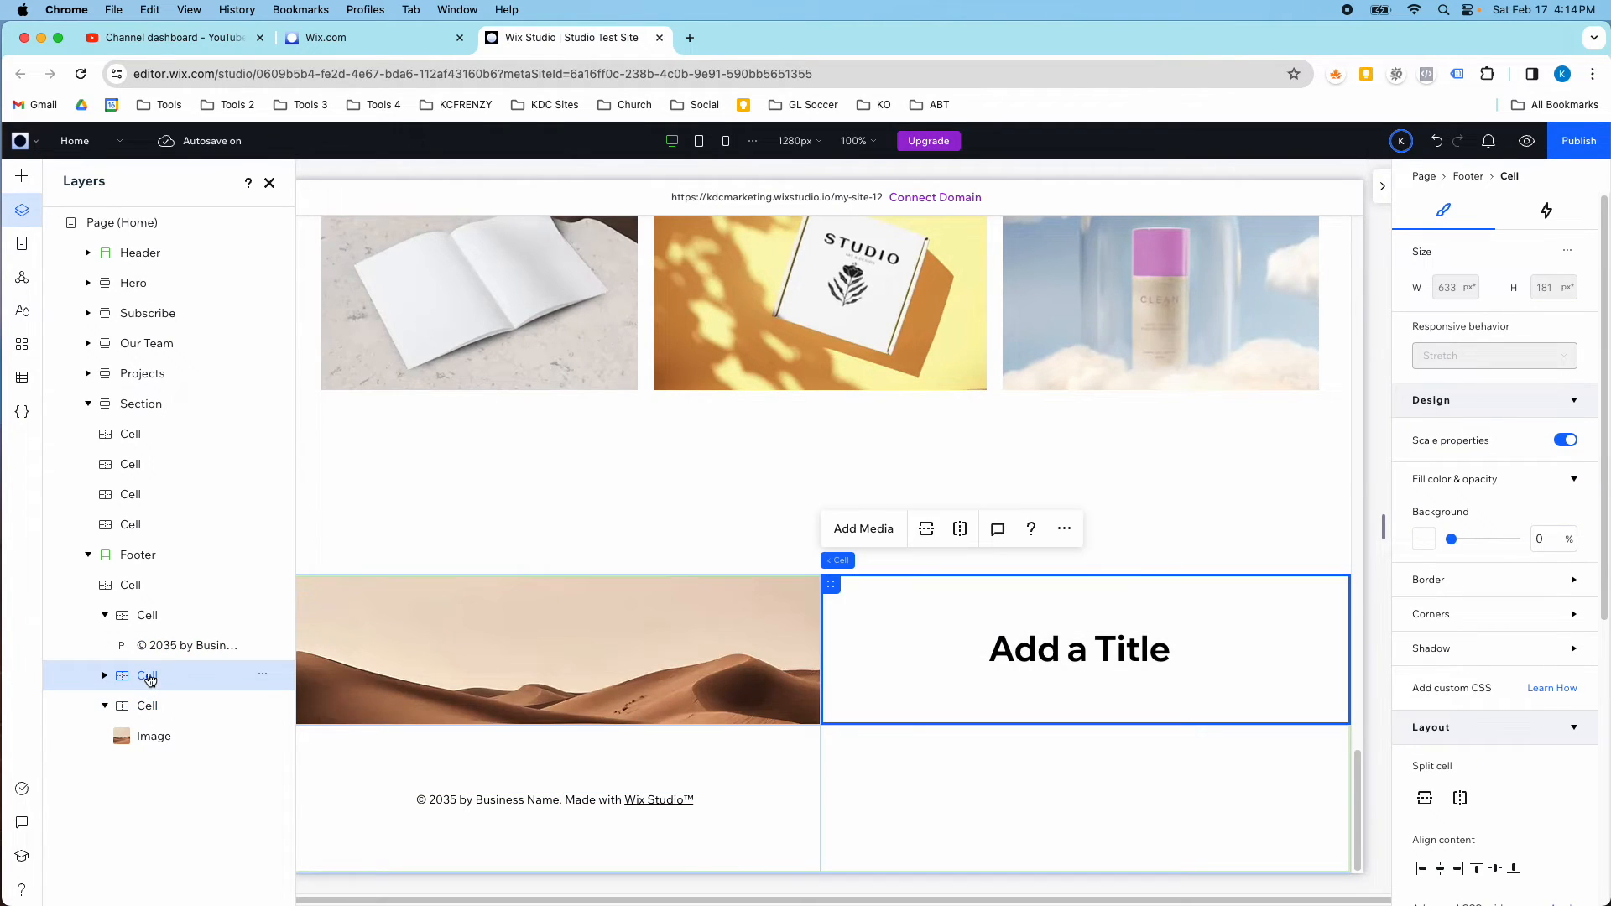
{"action": "left_click", "coordinate": [21, 177]}
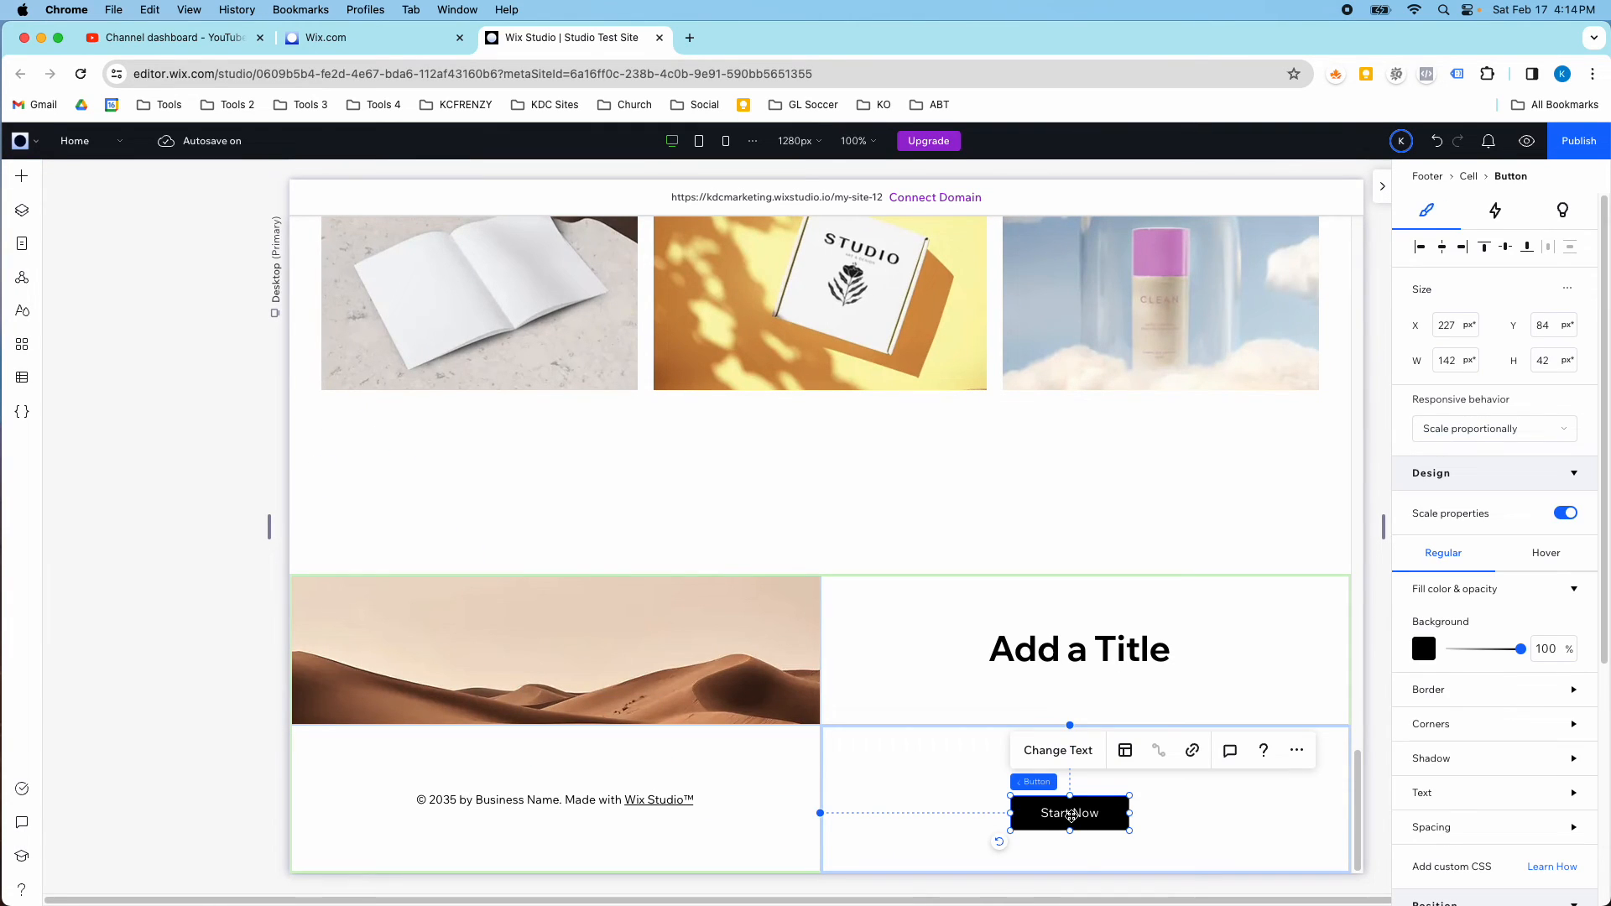
- Nudge the Start Now button slightly within the bottom-right card
{"action": "left_click_drag", "start_coordinate": [1068, 813], "coordinate": [1084, 808]}
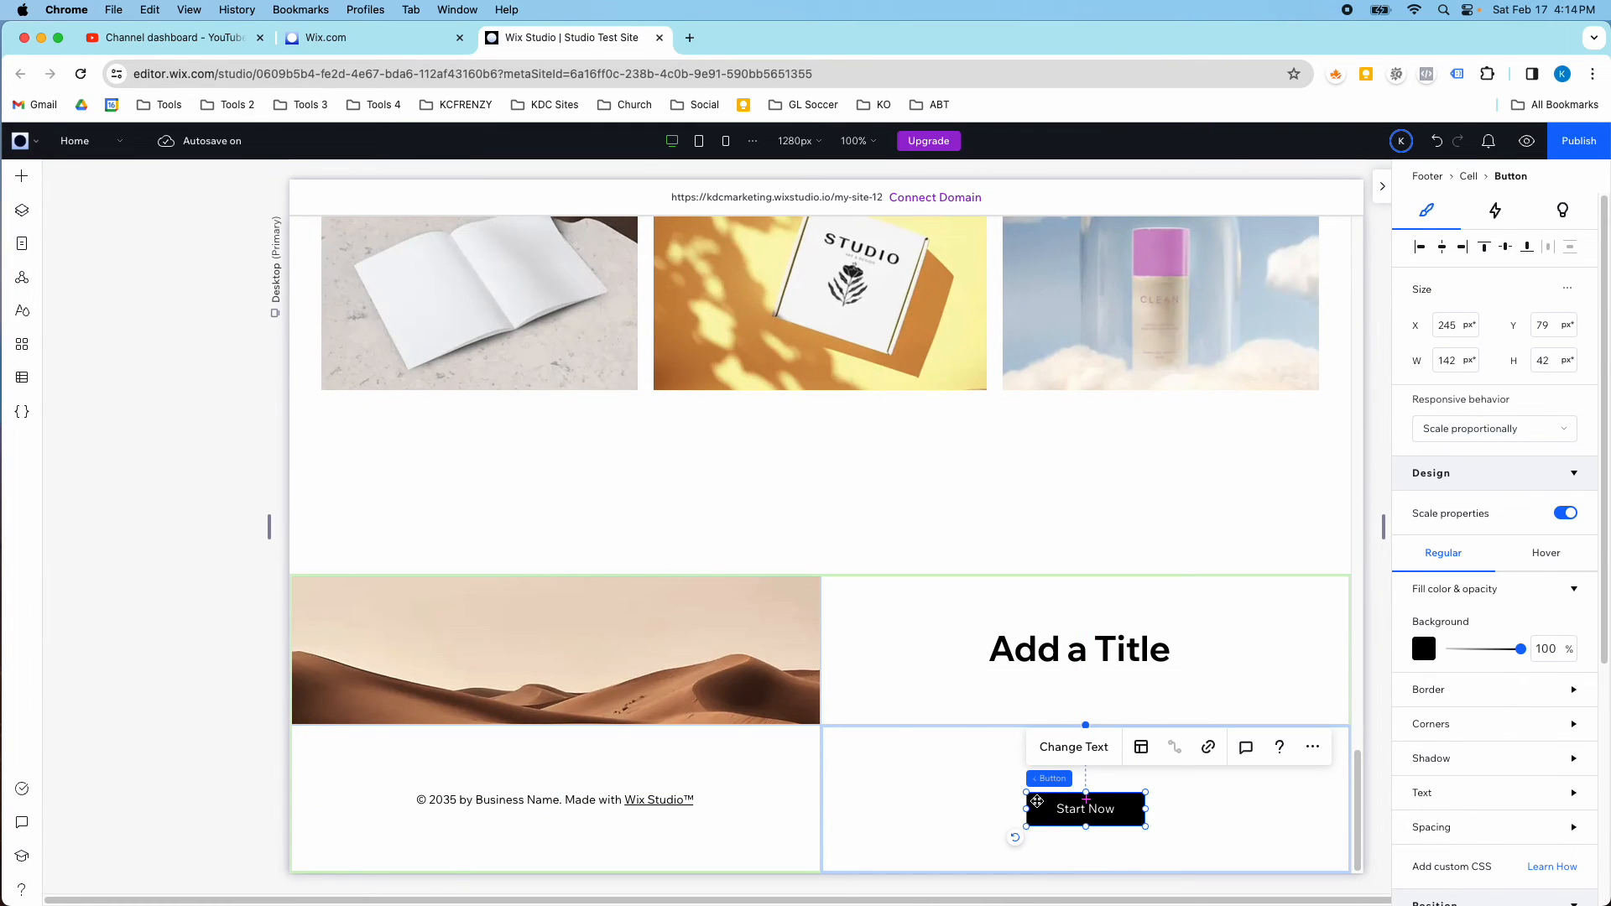